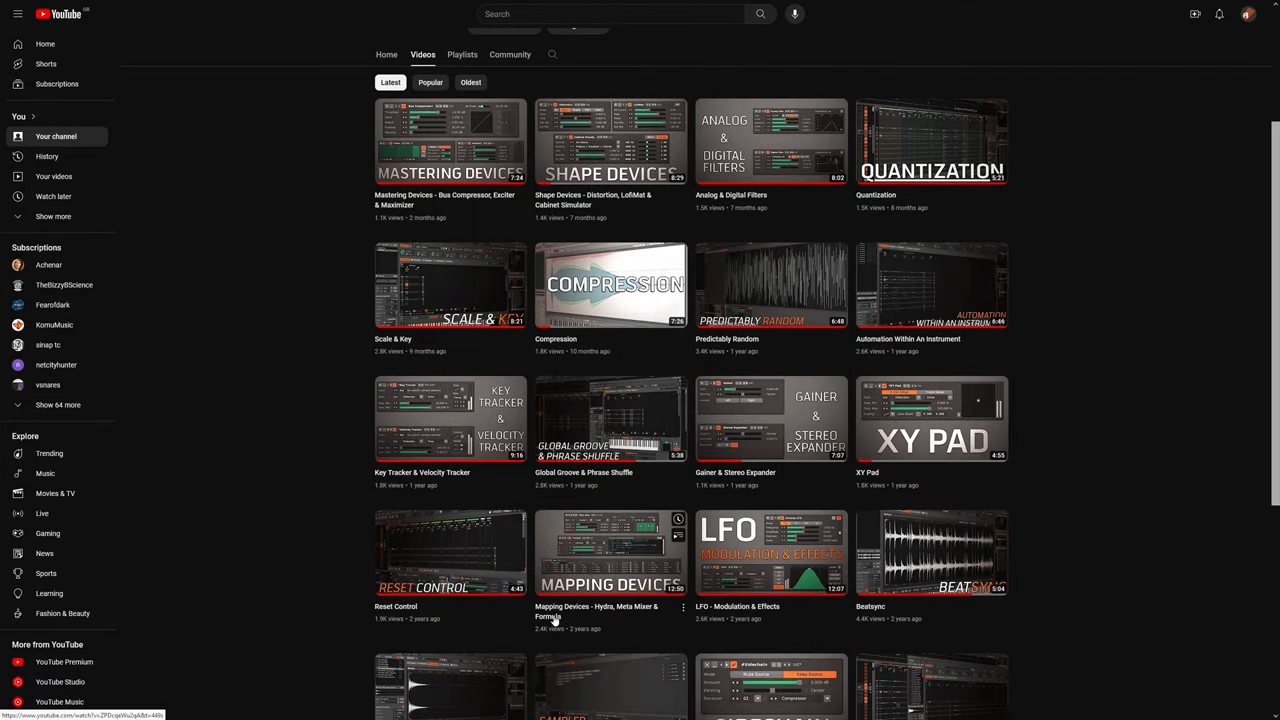
- Start the channel's Reset Control video and scrub through its Phaser reset demonstration
click(450, 552)
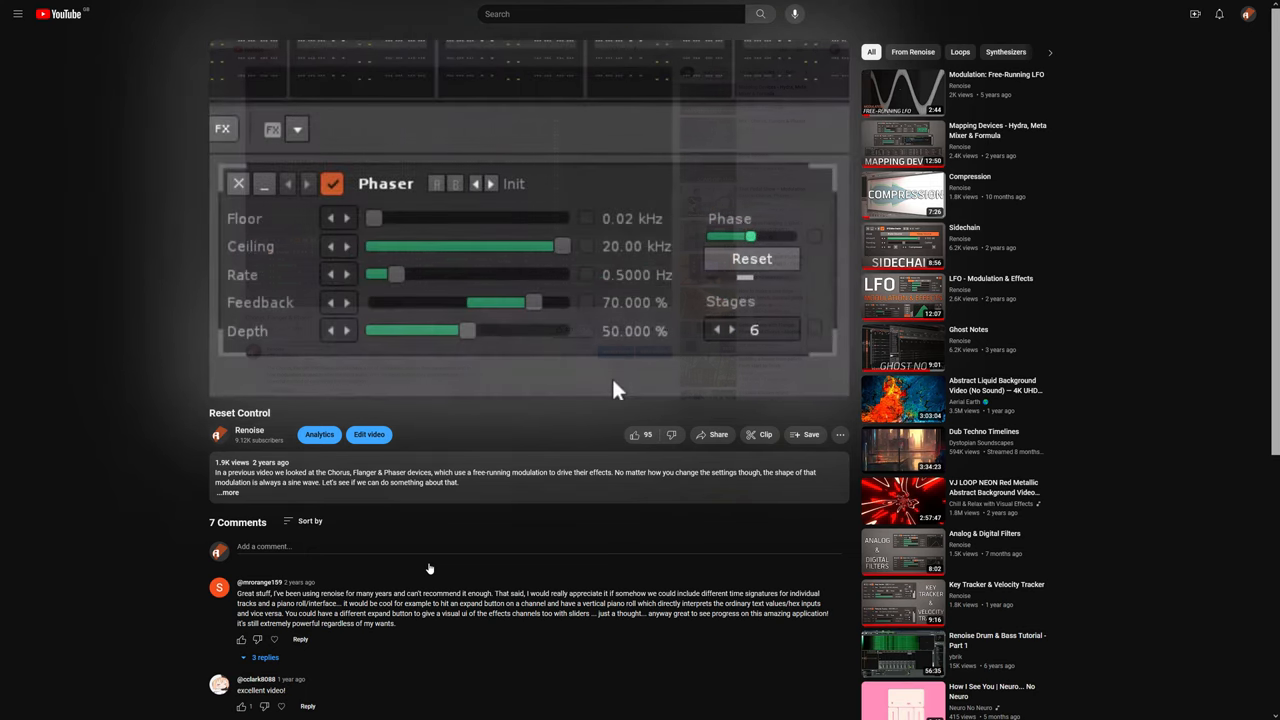
drag(468, 330, 442, 332)
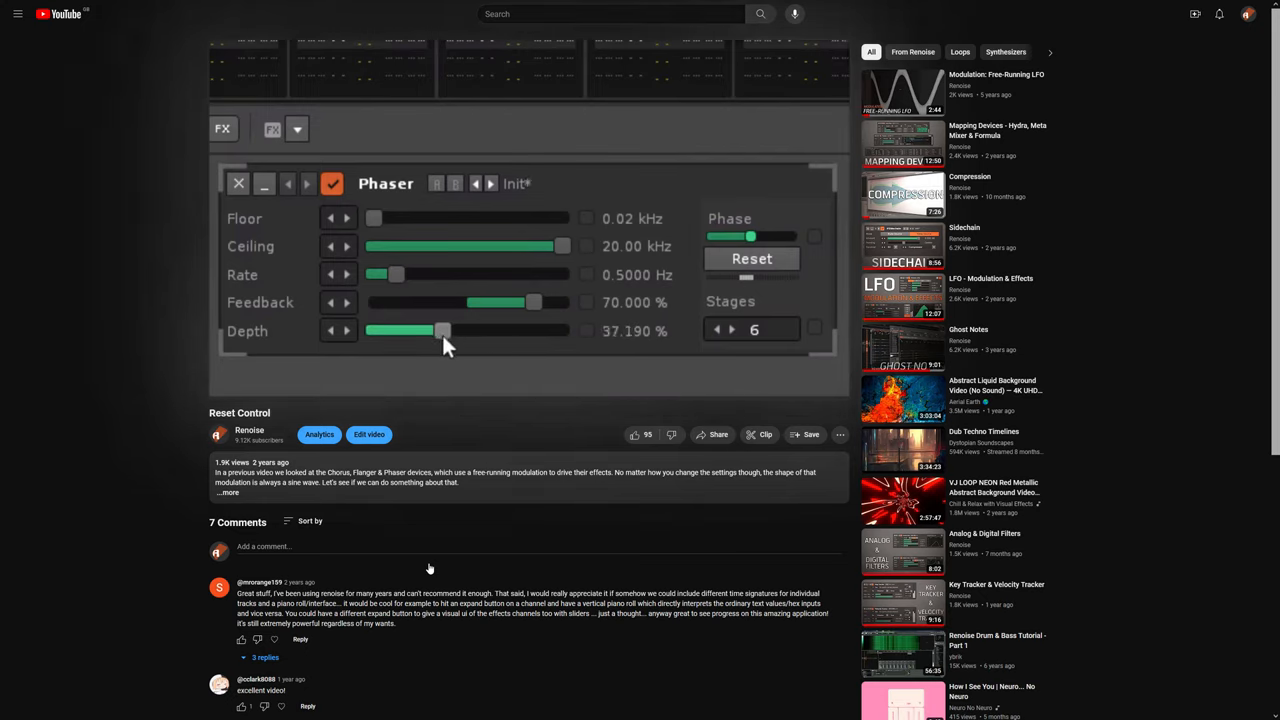
drag(444, 330, 564, 330)
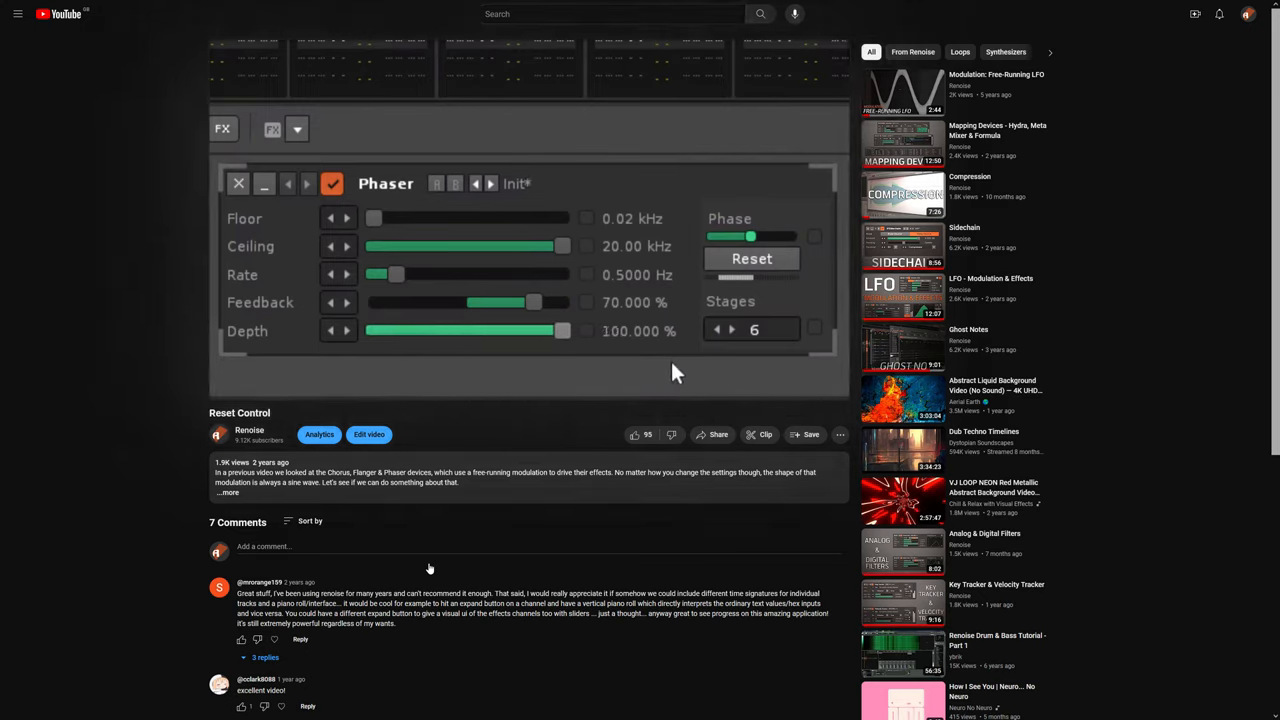
drag(374, 218, 512, 218)
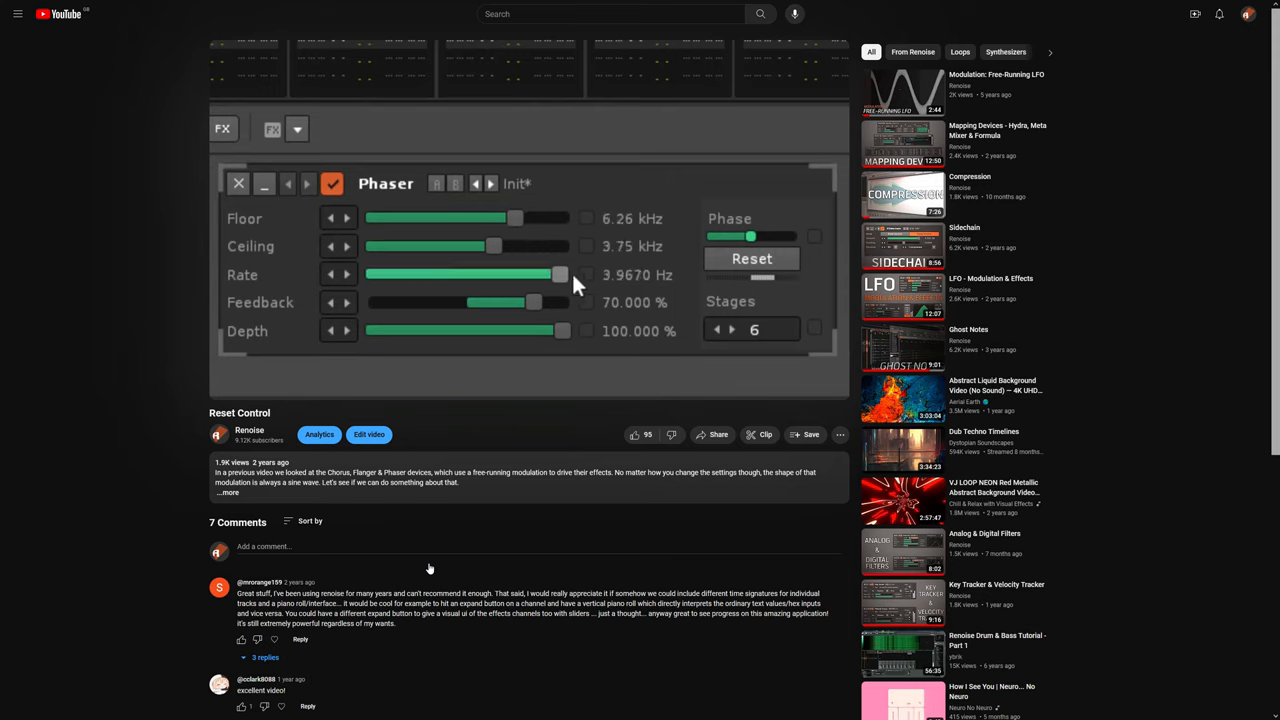
drag(560, 276, 380, 276)
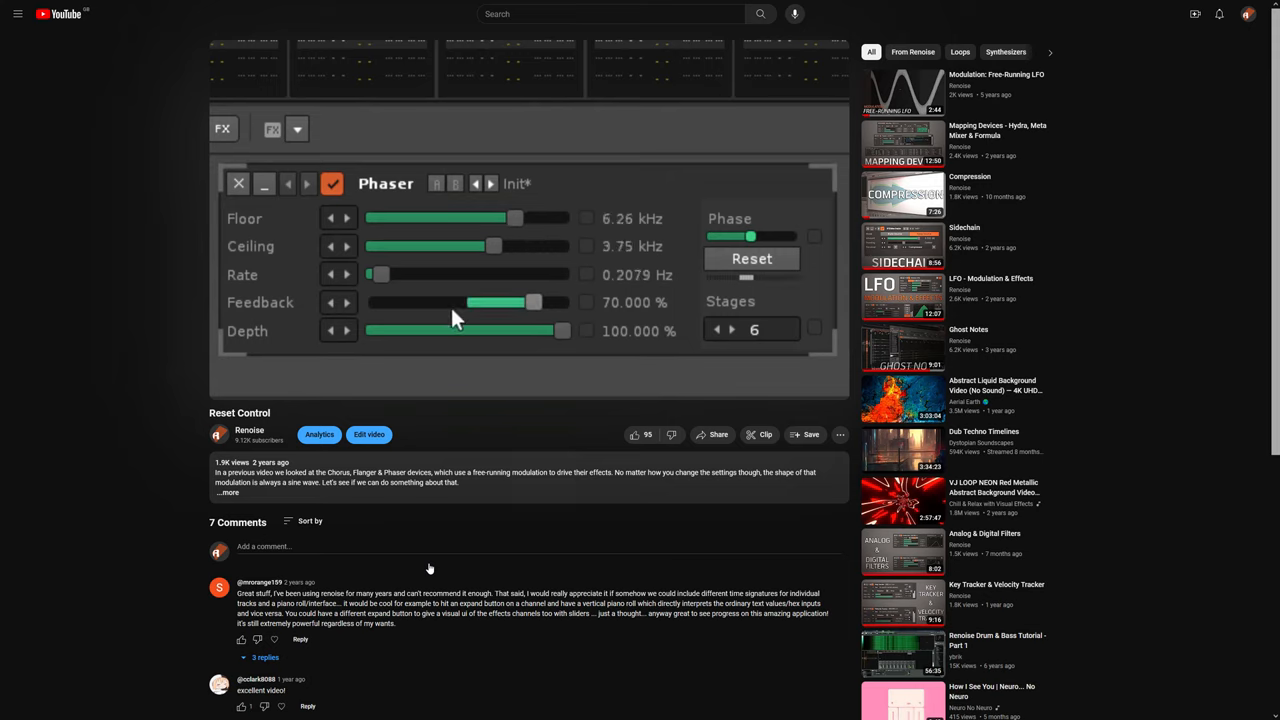
drag(530, 302, 424, 302)
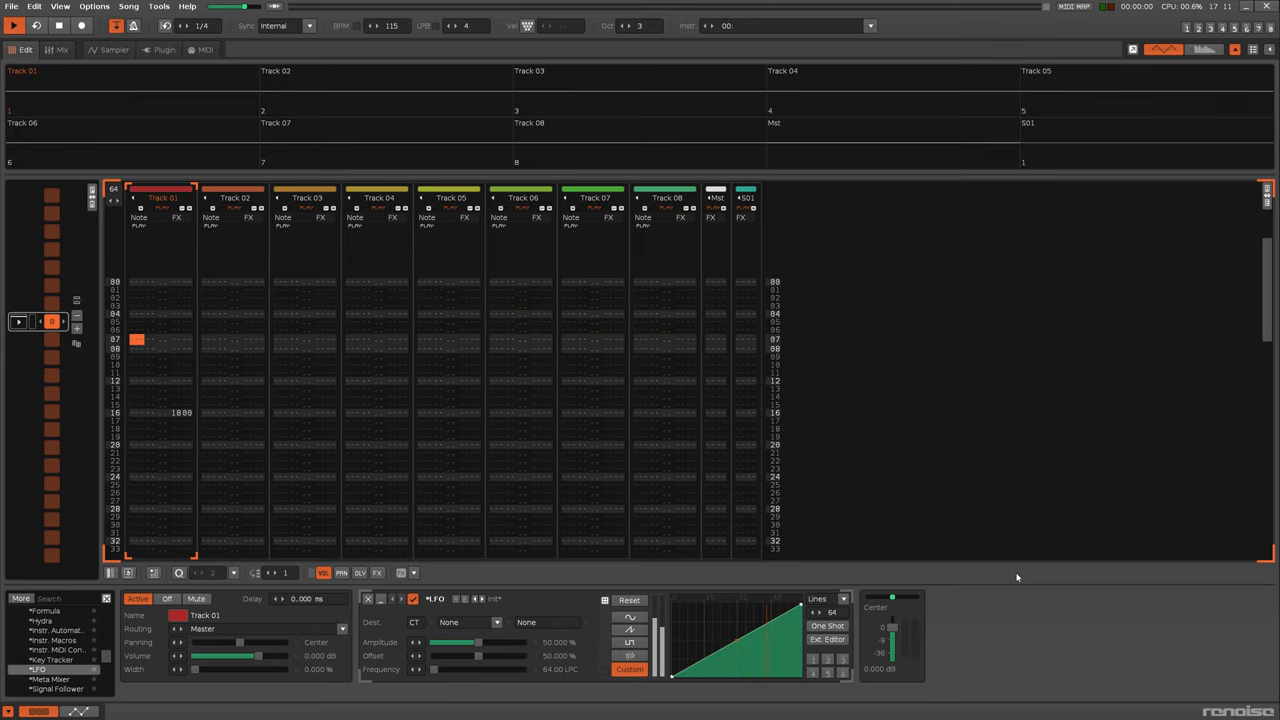
- Add a Distortion device from the device list to Track 01's chain
scroll(down, 3)
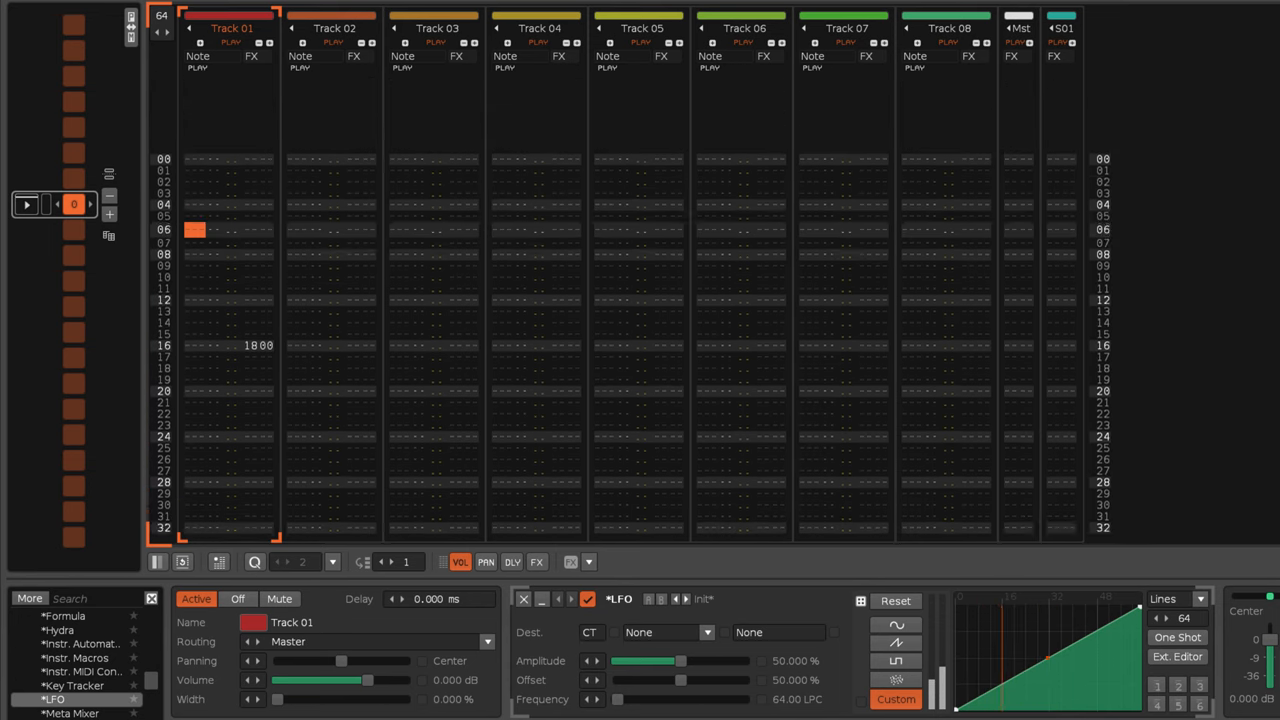
scroll(down, 3)
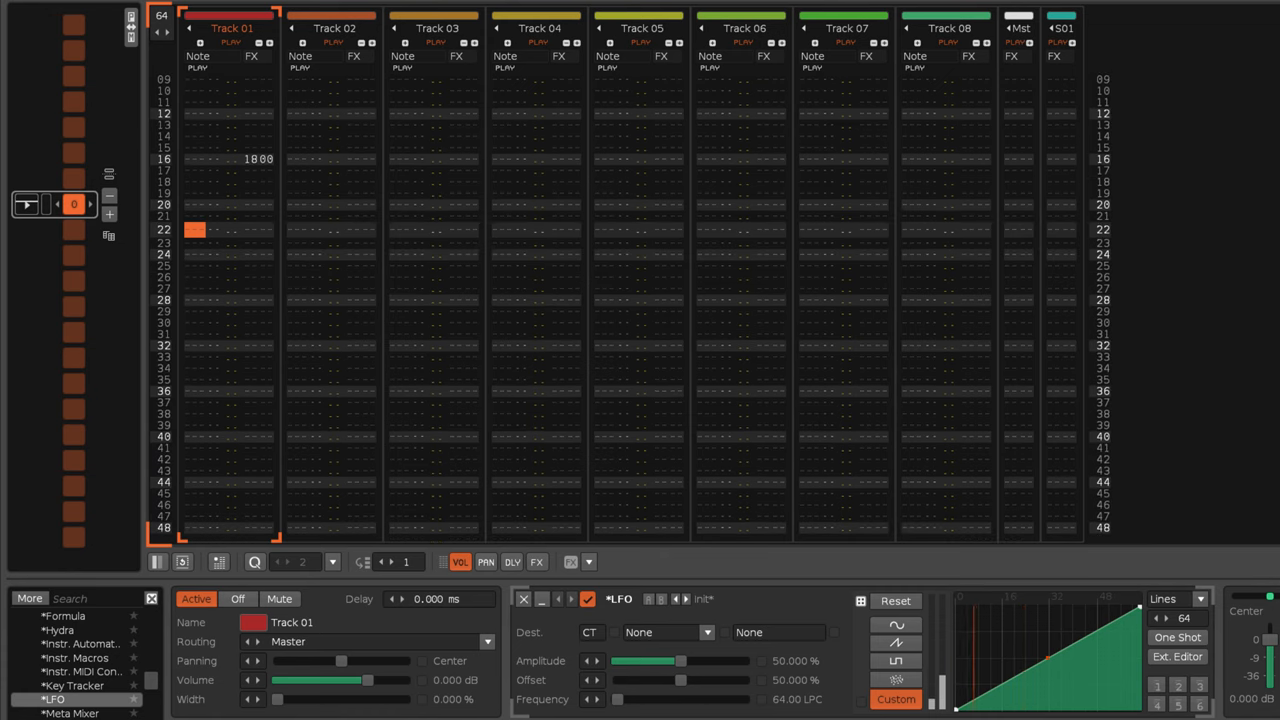
scroll(down, 3)
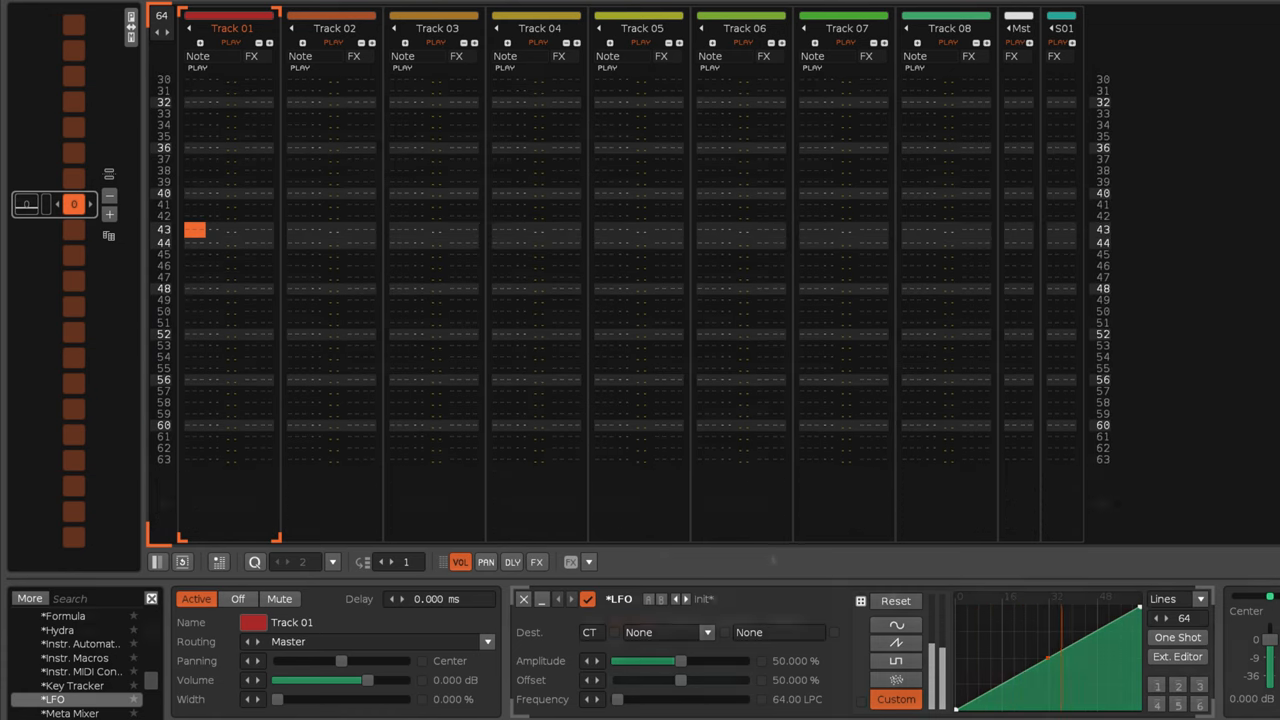
click(64, 700)
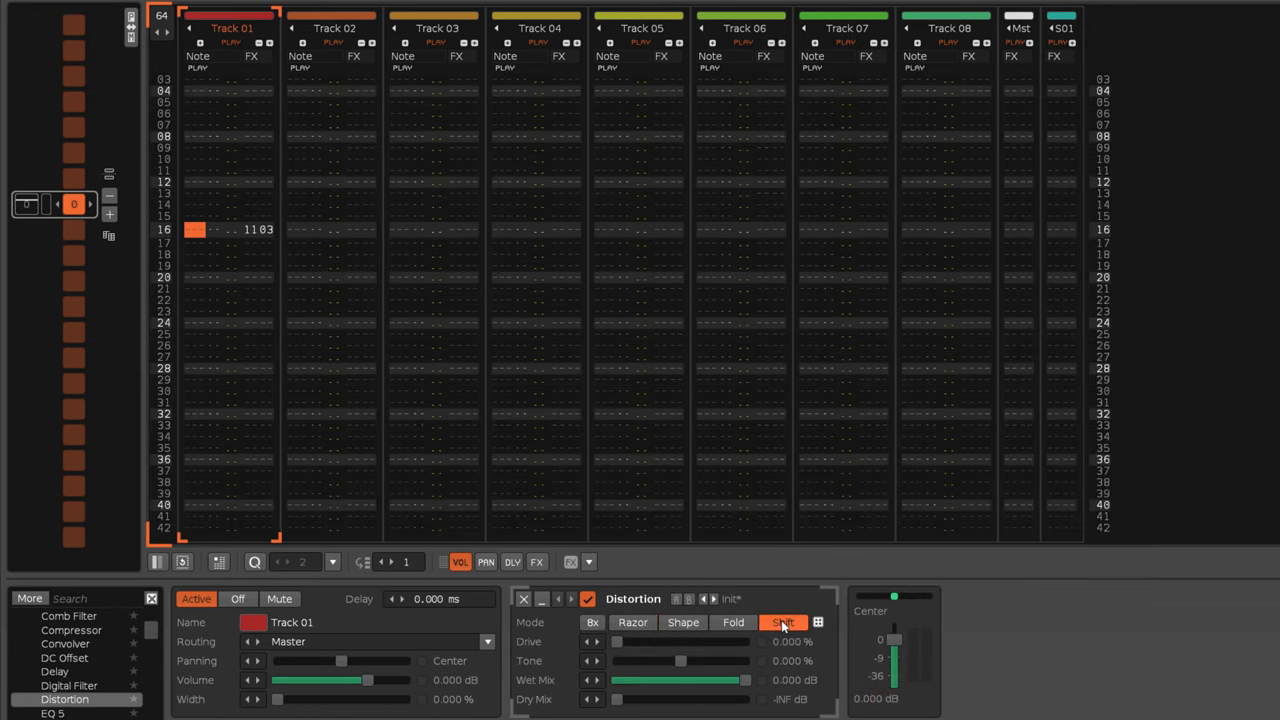
- Switch the Distortion between Fold, Shape and Shift modes to compare with the 11xx commands
click(732, 622)
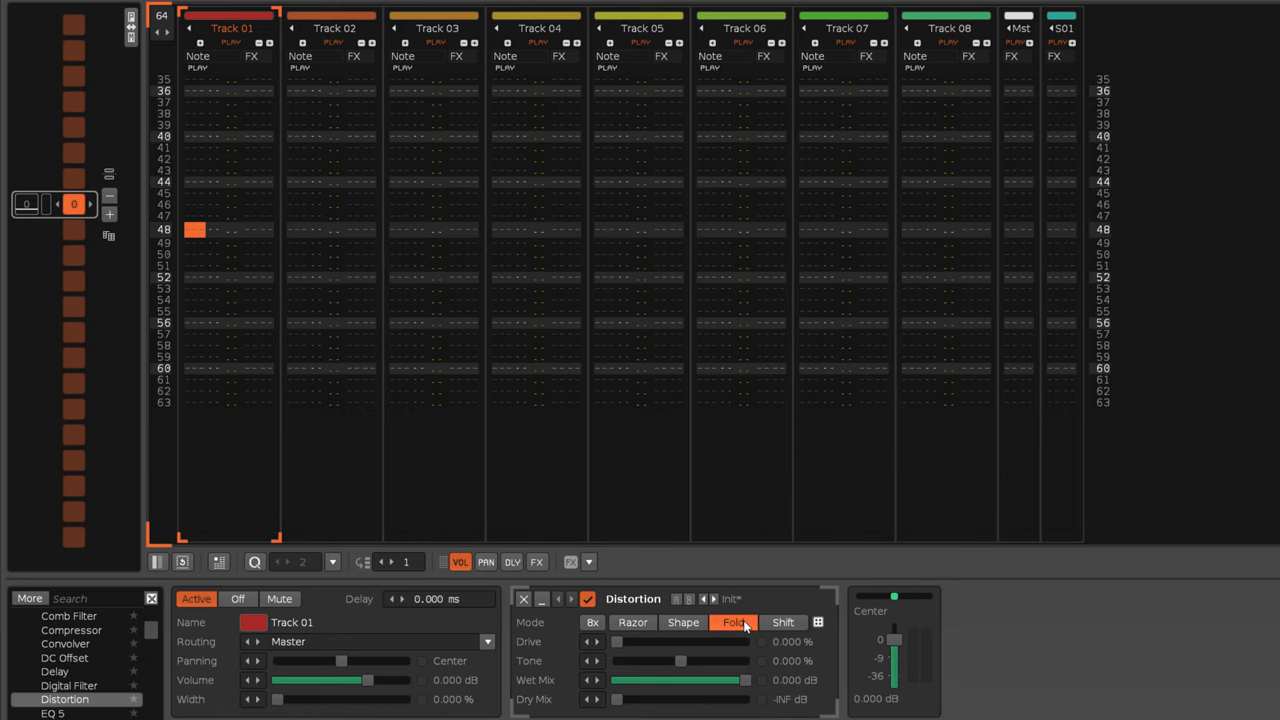
click(684, 622)
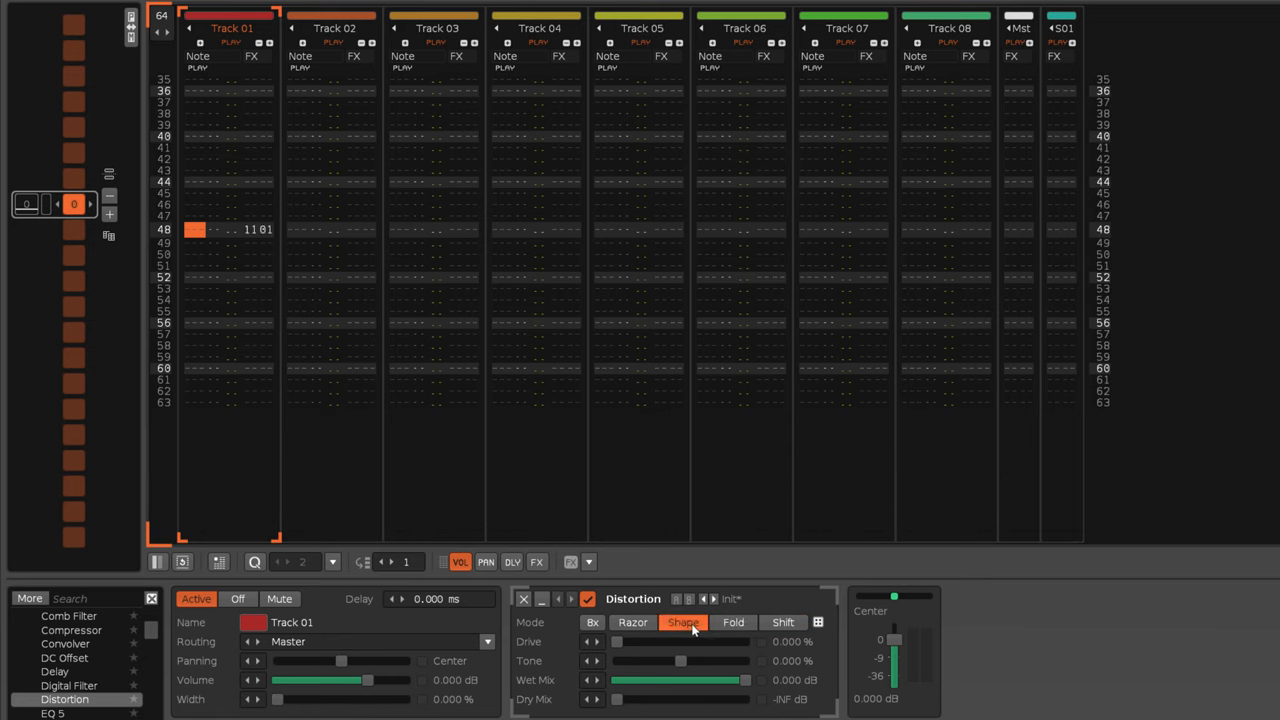
click(732, 622)
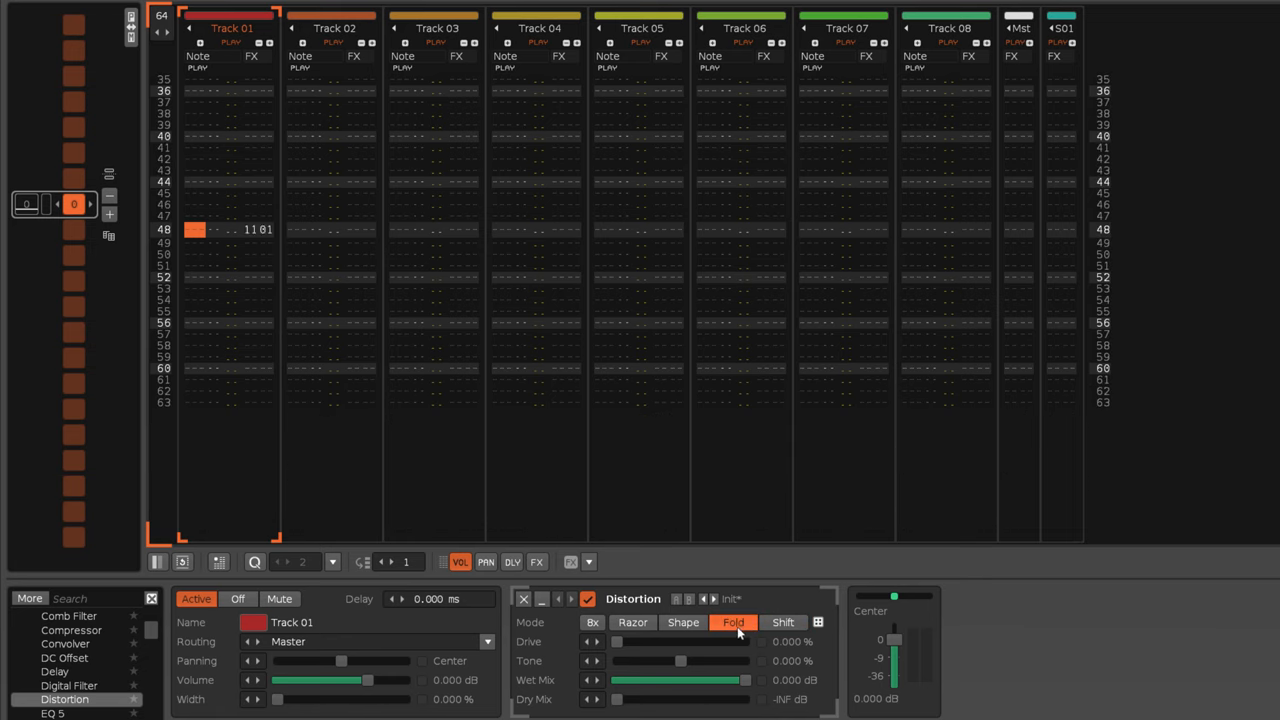
click(784, 622)
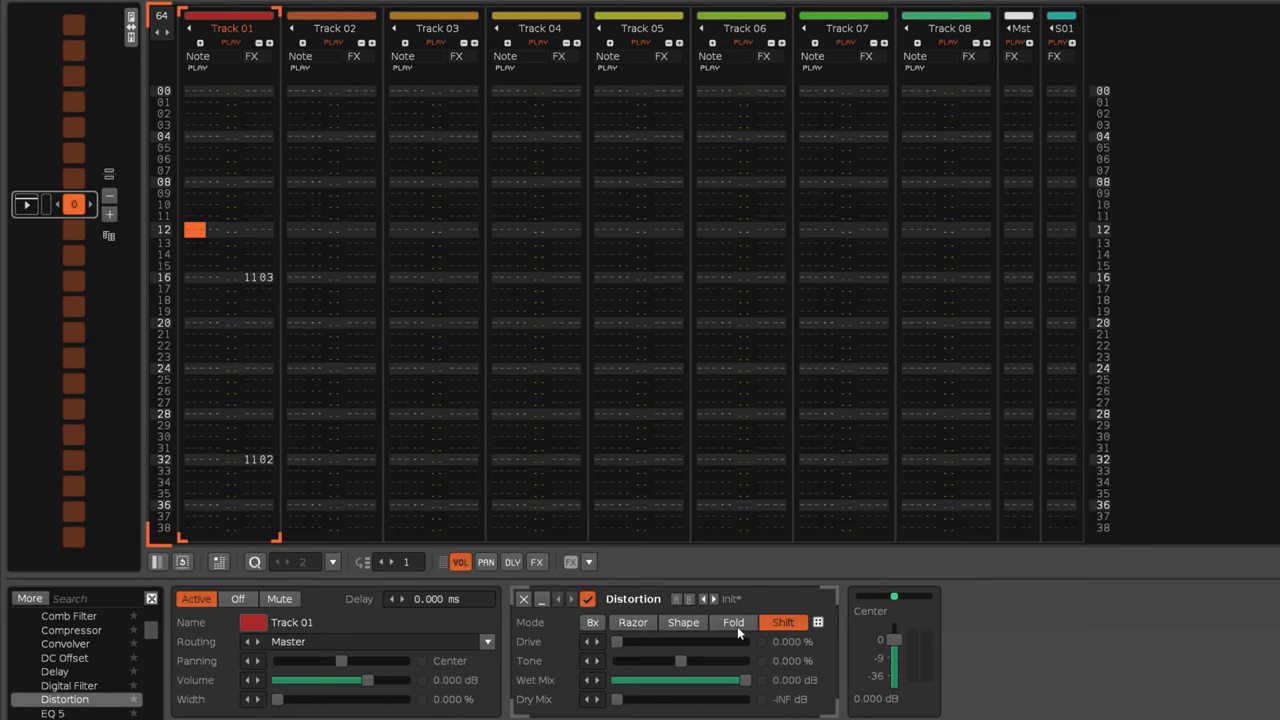
scroll(down, 3)
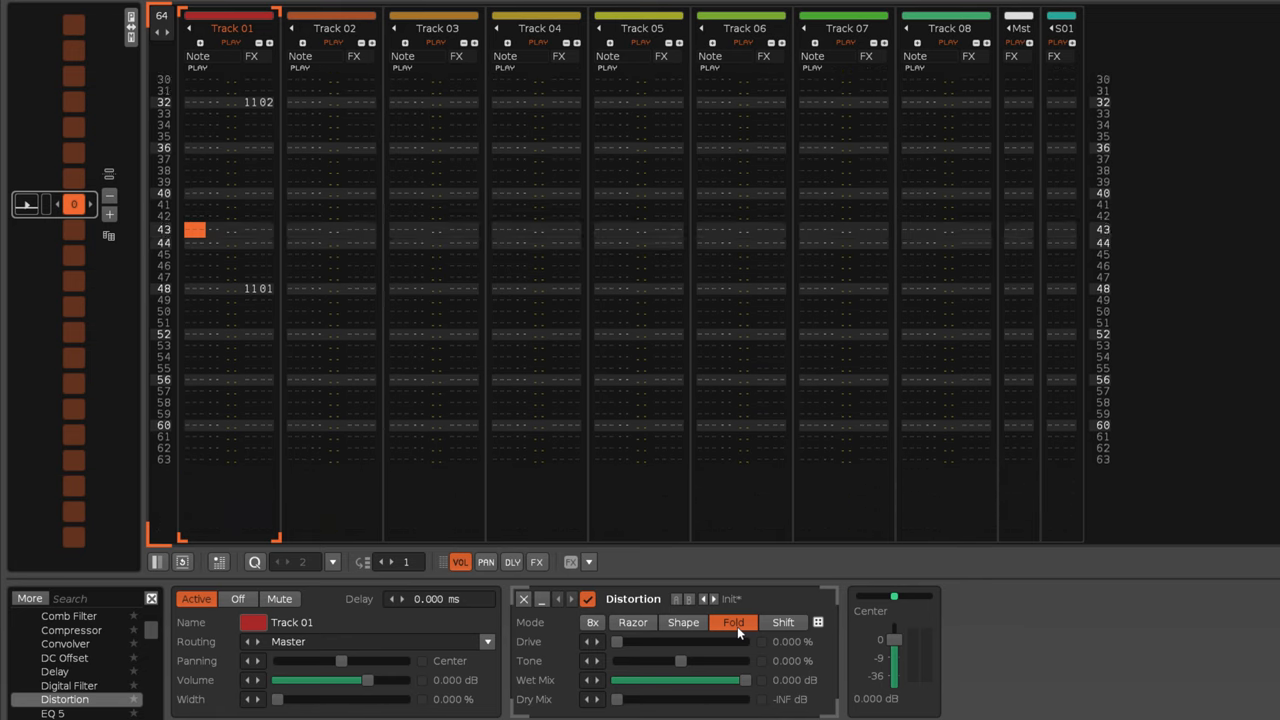
click(684, 622)
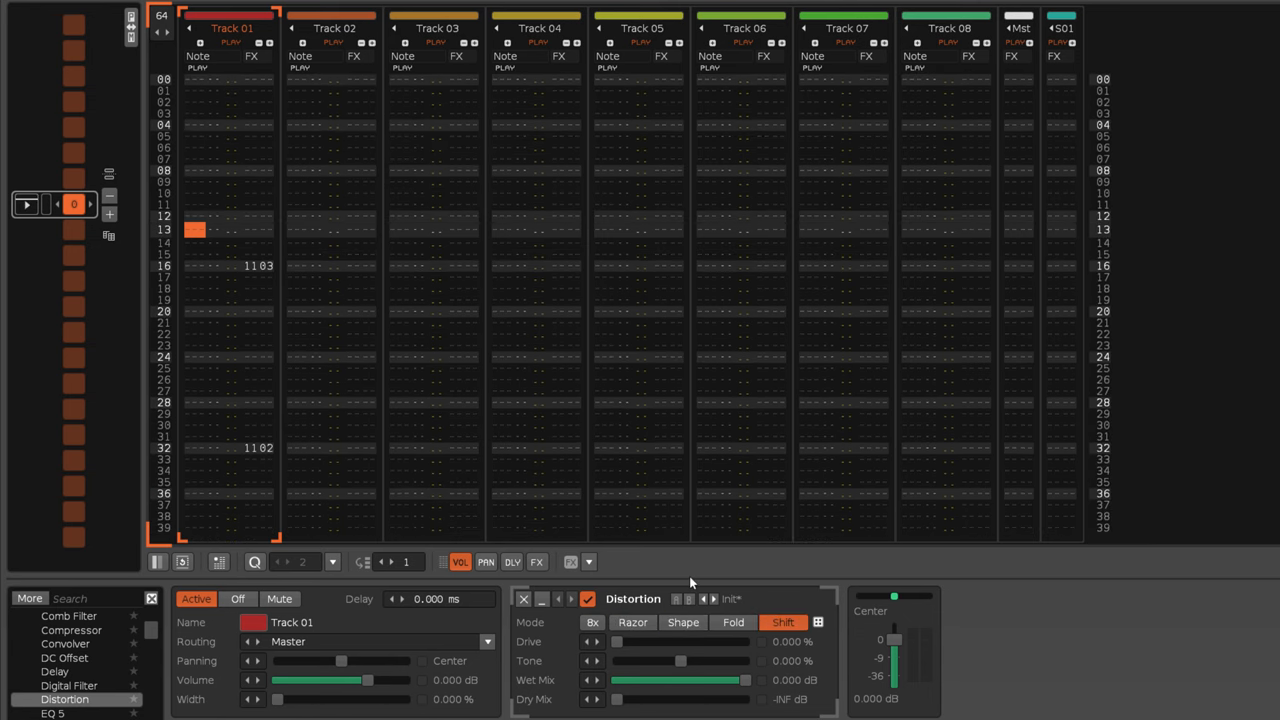
- Scroll the pattern to show the LFO reset command in Track 01's FX column
scroll(down, 3)
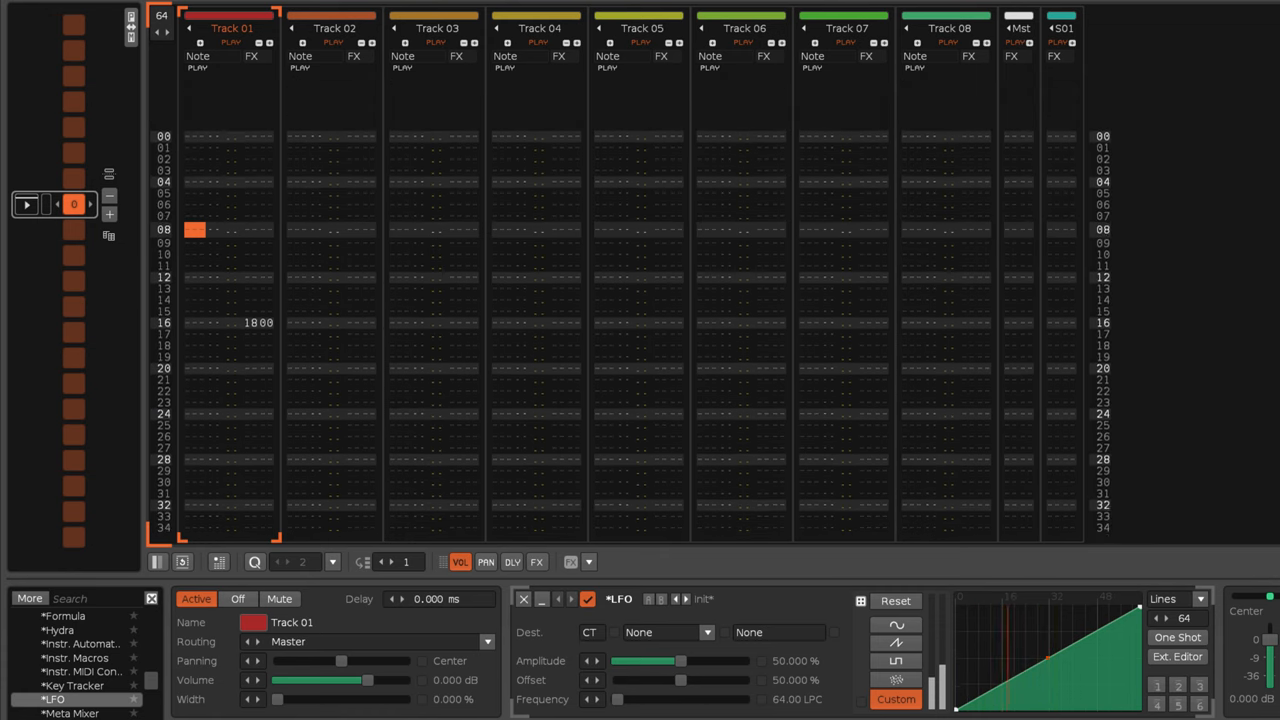
scroll(down, 3)
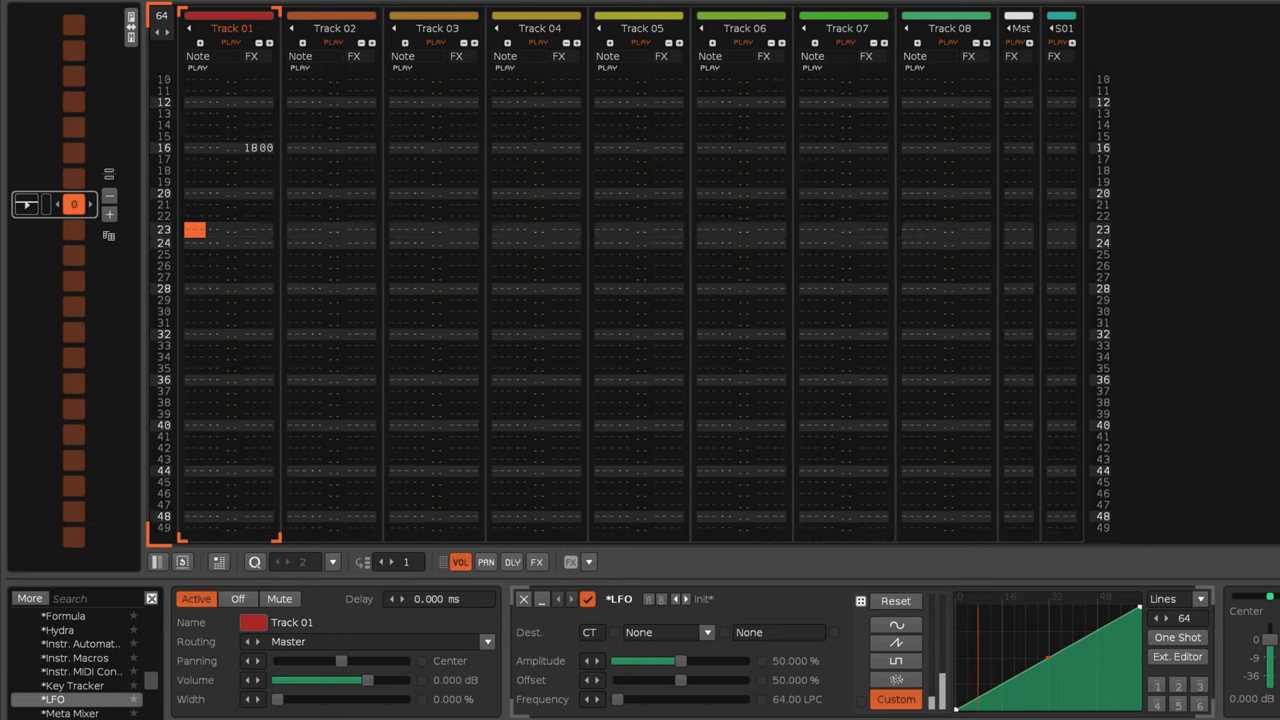
scroll(down, 3)
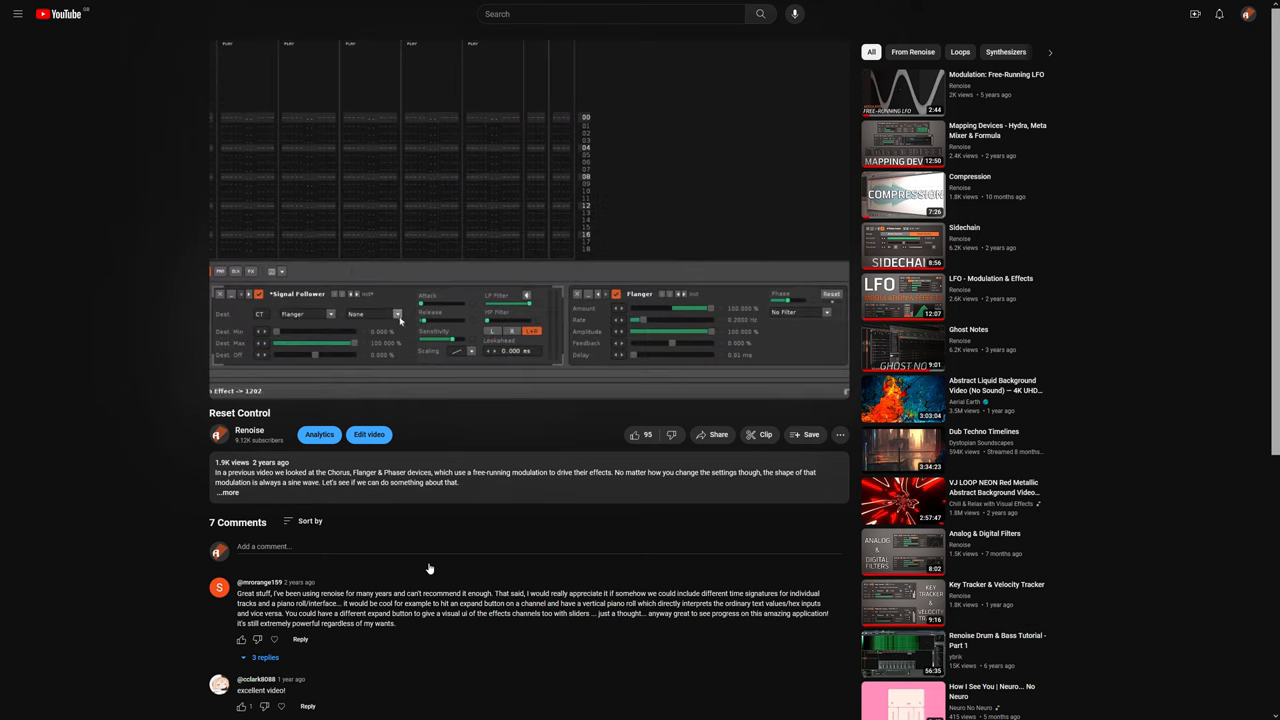
click(370, 314)
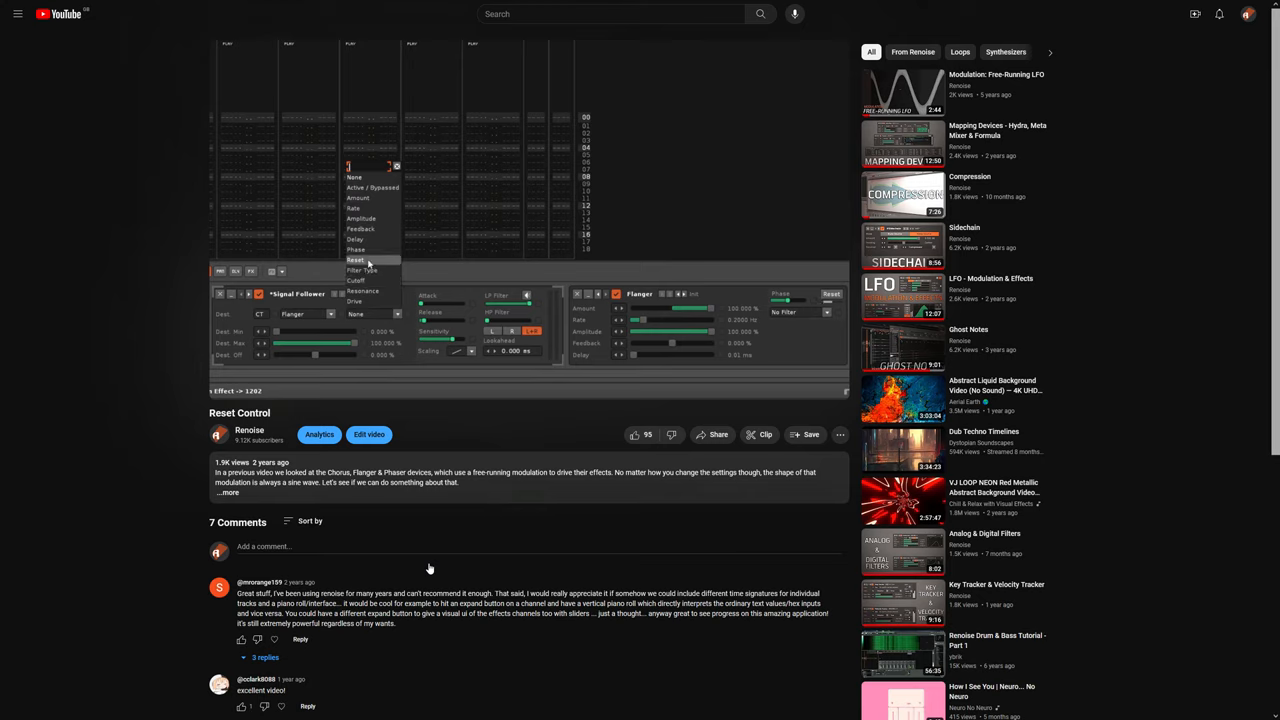
click(356, 260)
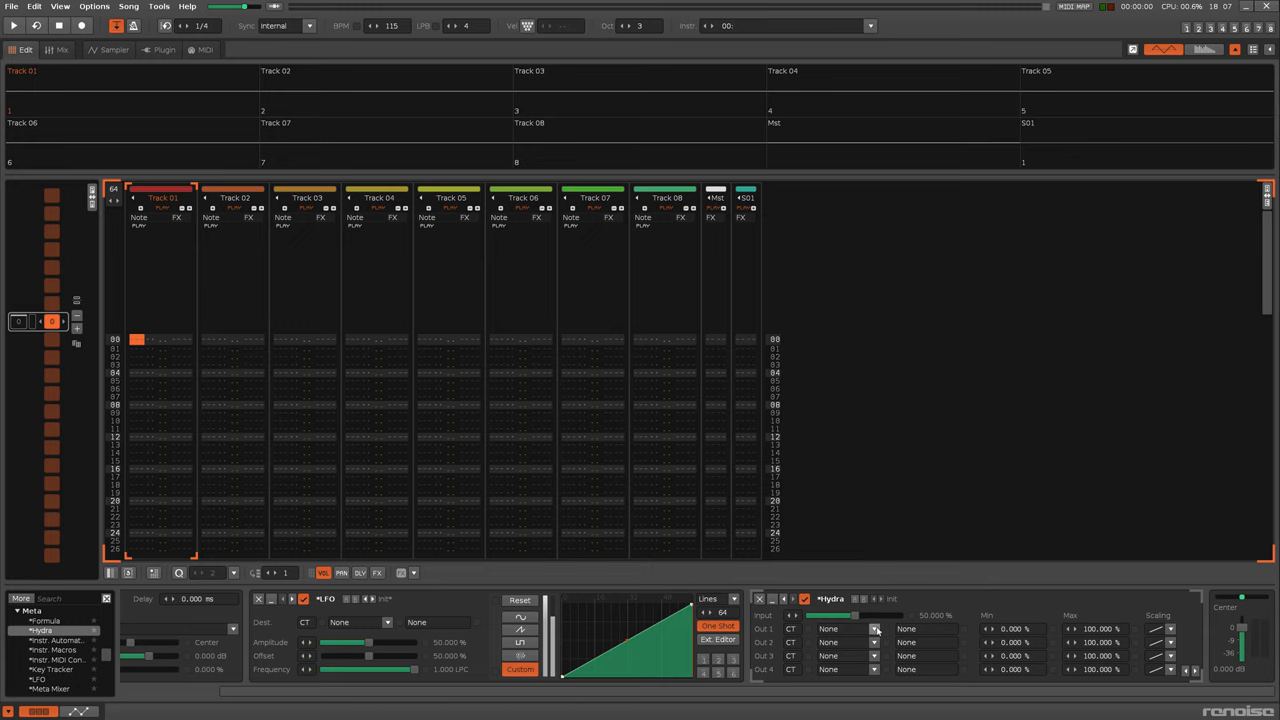
- Enter effect command 1800 on line 00 of Track 01 to reset the LFO
click(844, 628)
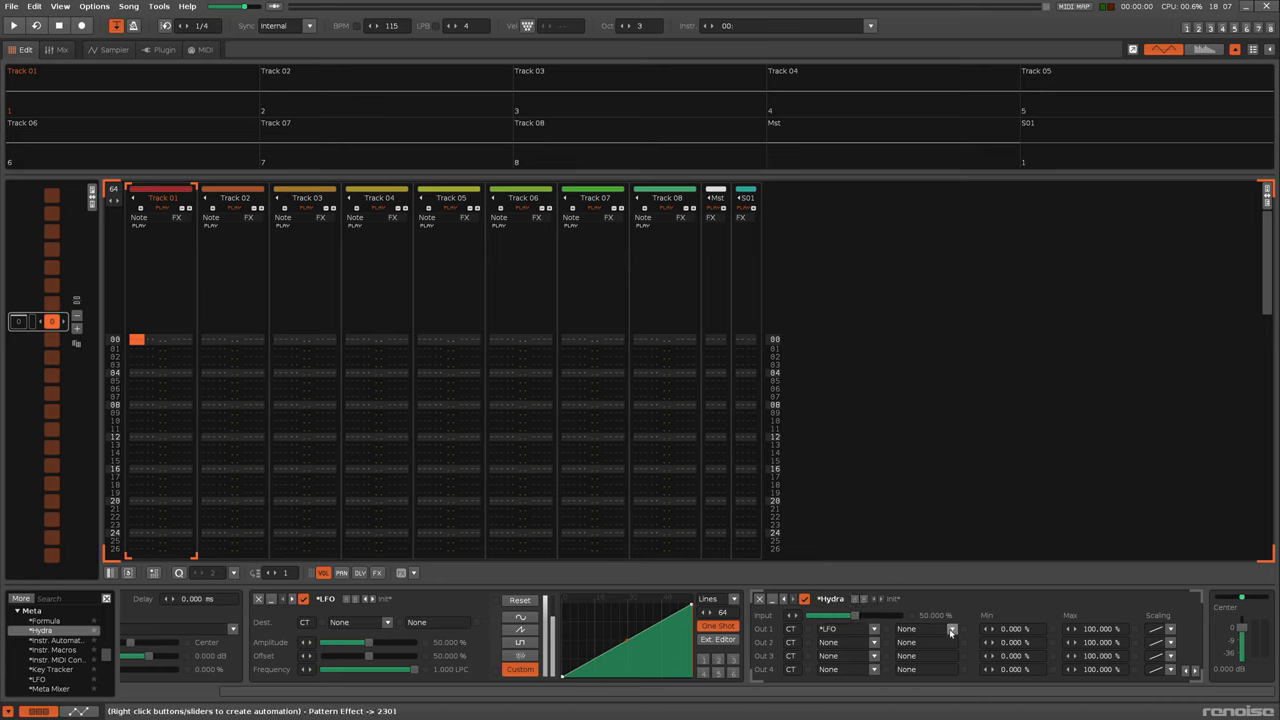
click(950, 628)
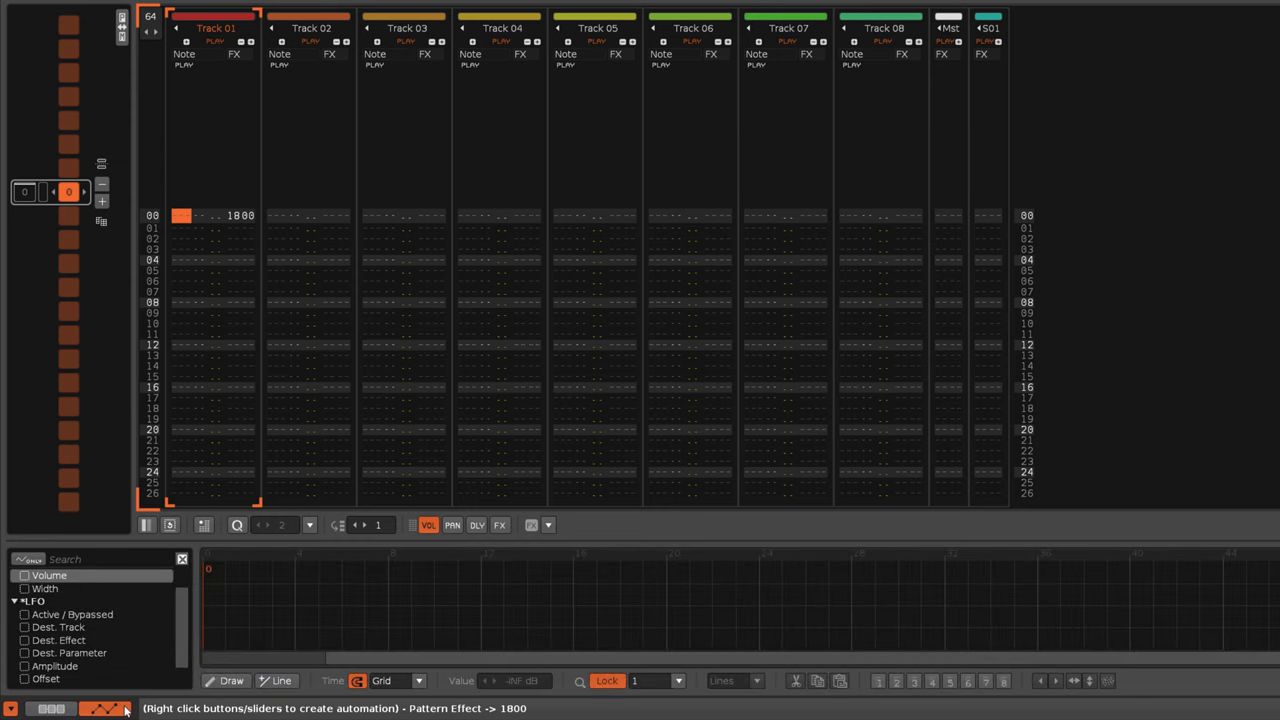
mouse_move(128, 620)
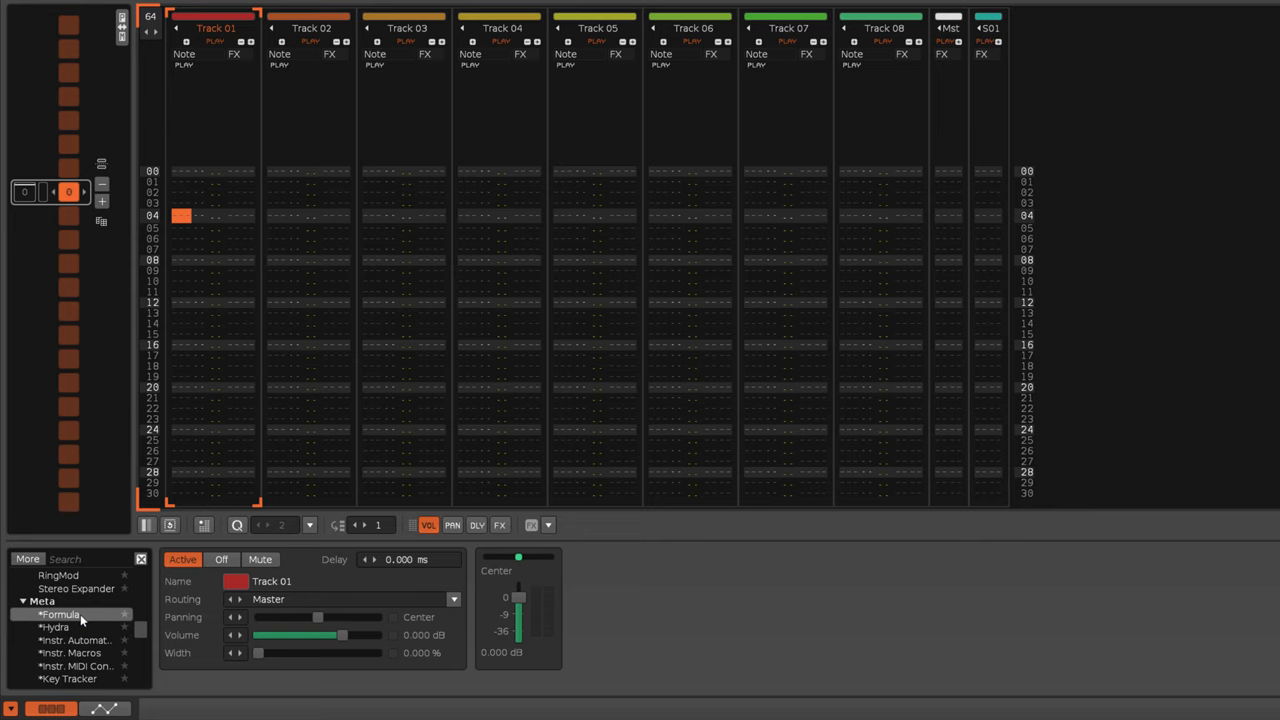
- Add a Formula meta device to Track 01's chain
click(62, 614)
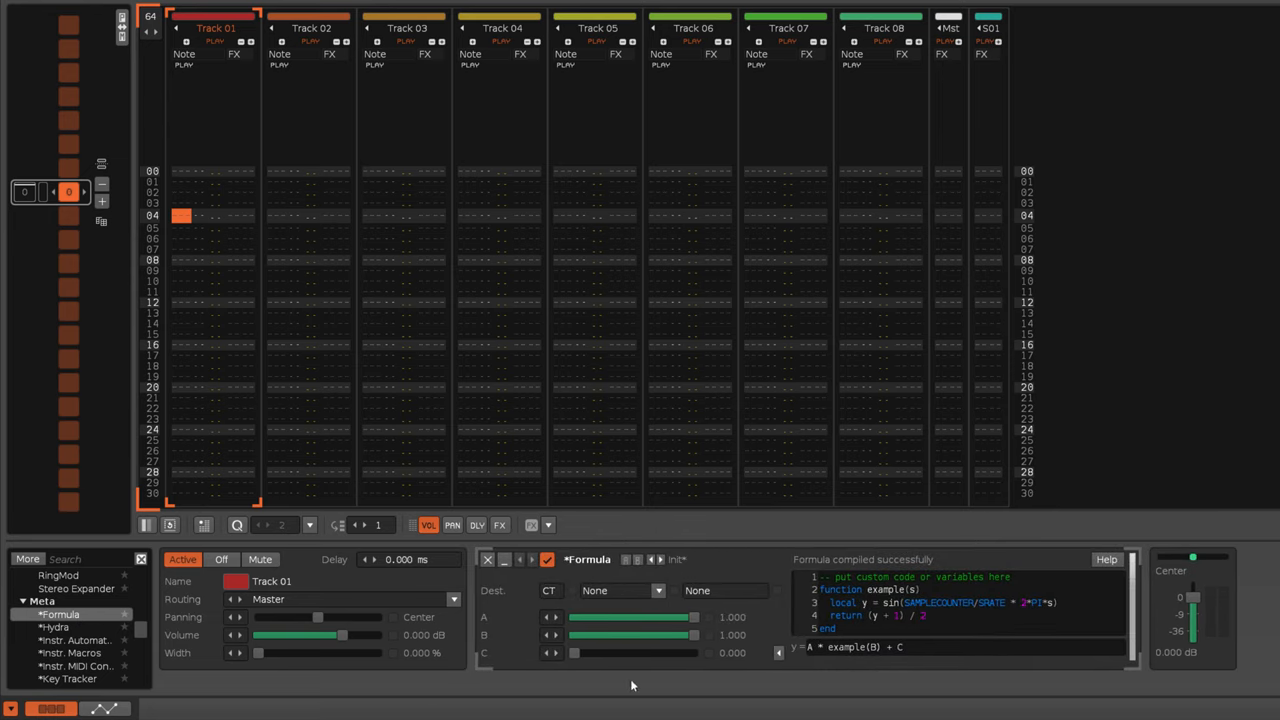
mouse_move(1070, 670)
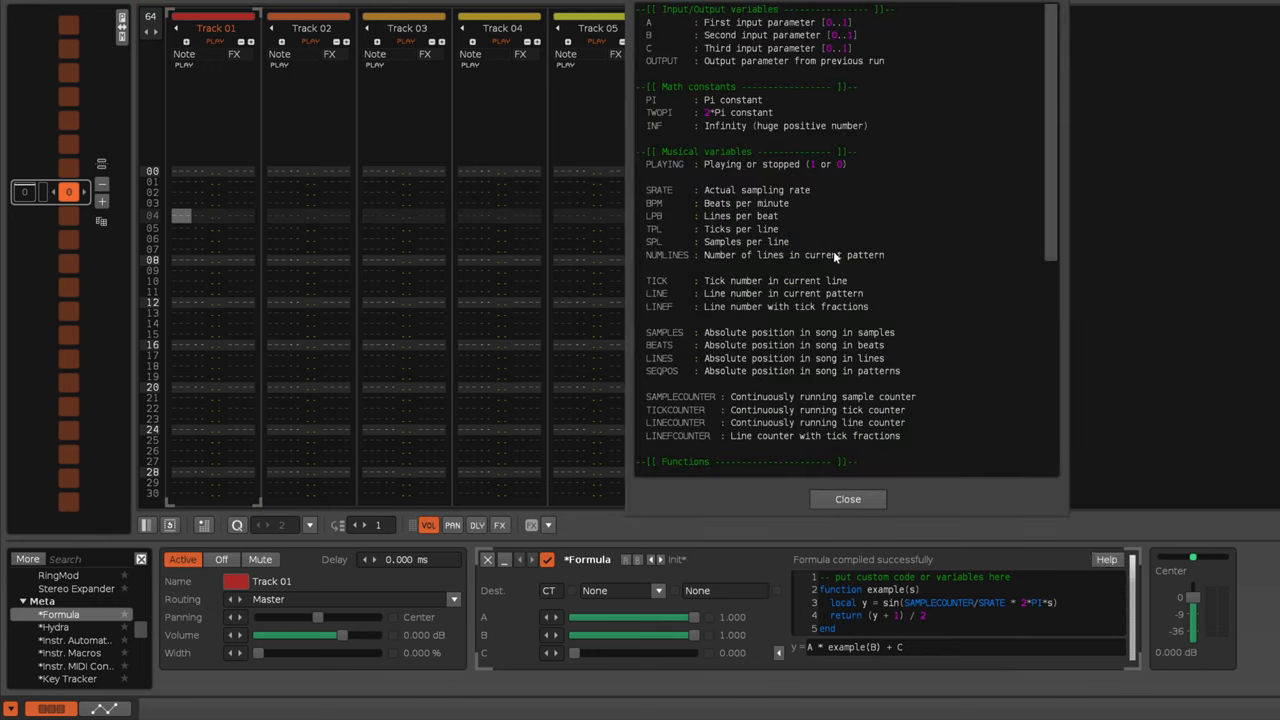
- Close the Formula help and place 13FF and 1300 on Track 01's first two lines
scroll(down, 3)
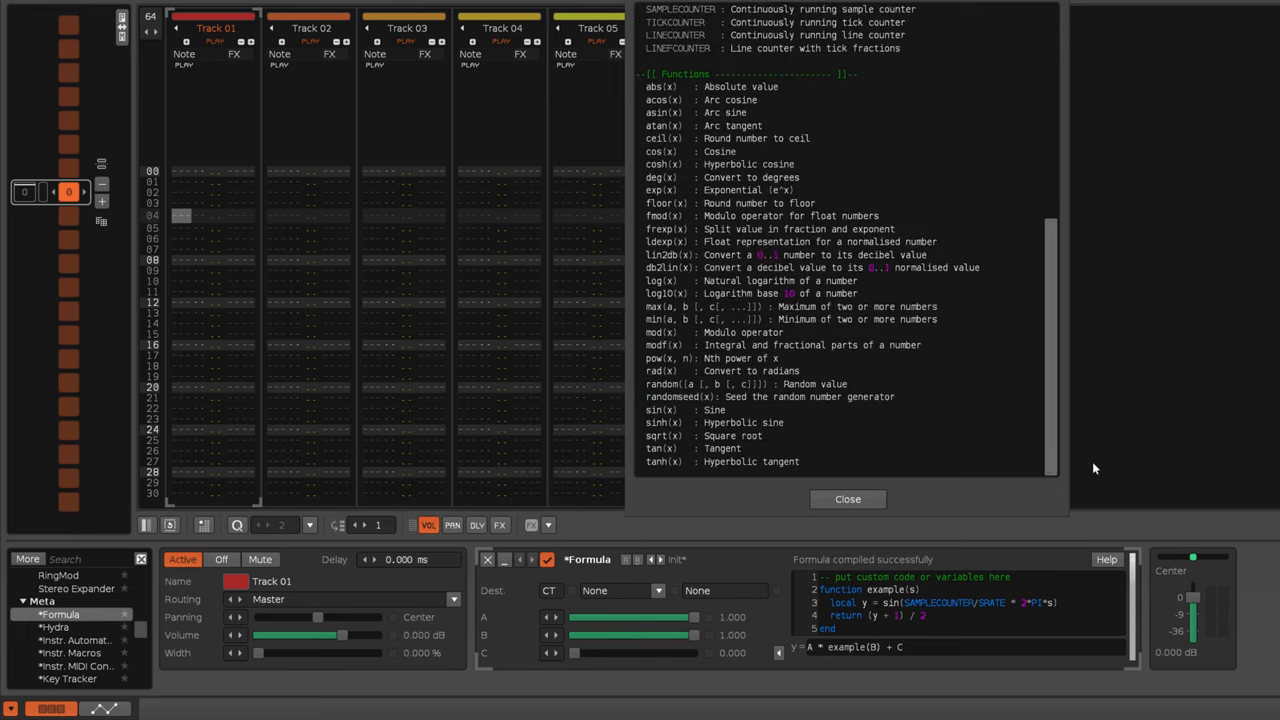
scroll(up, 3)
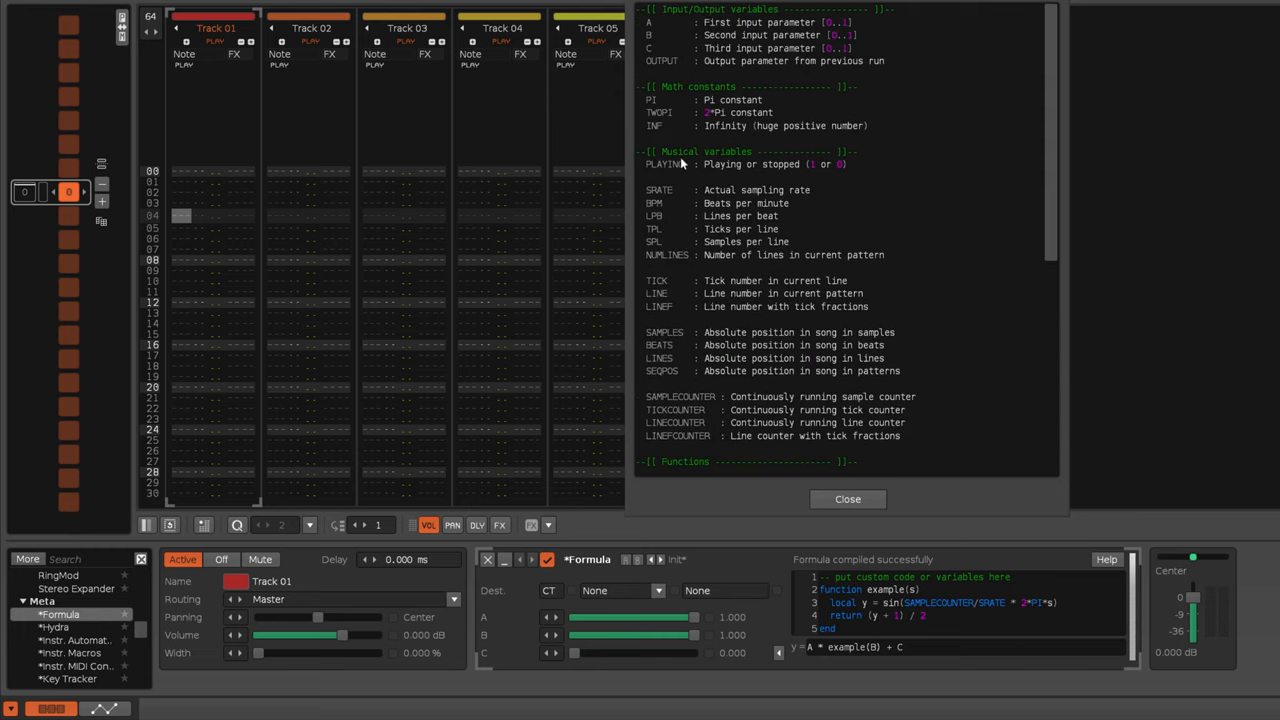
mouse_move(726, 250)
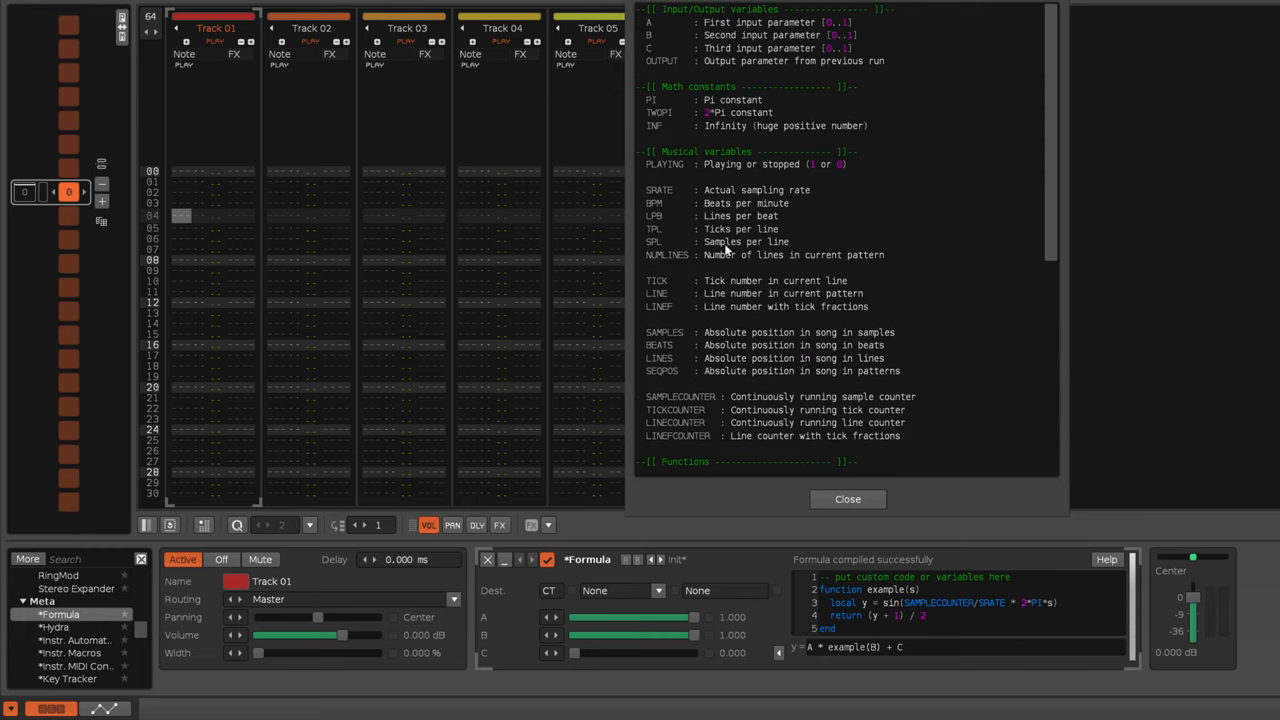
mouse_move(682, 404)
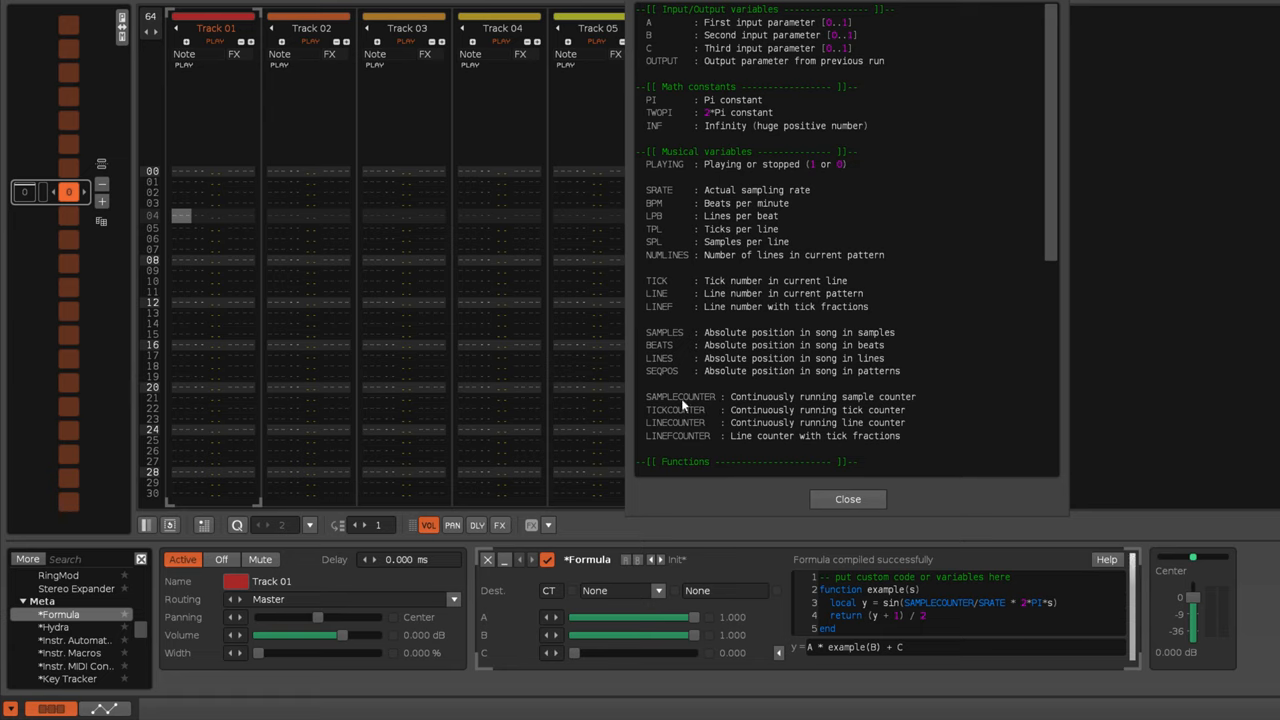
mouse_move(736, 444)
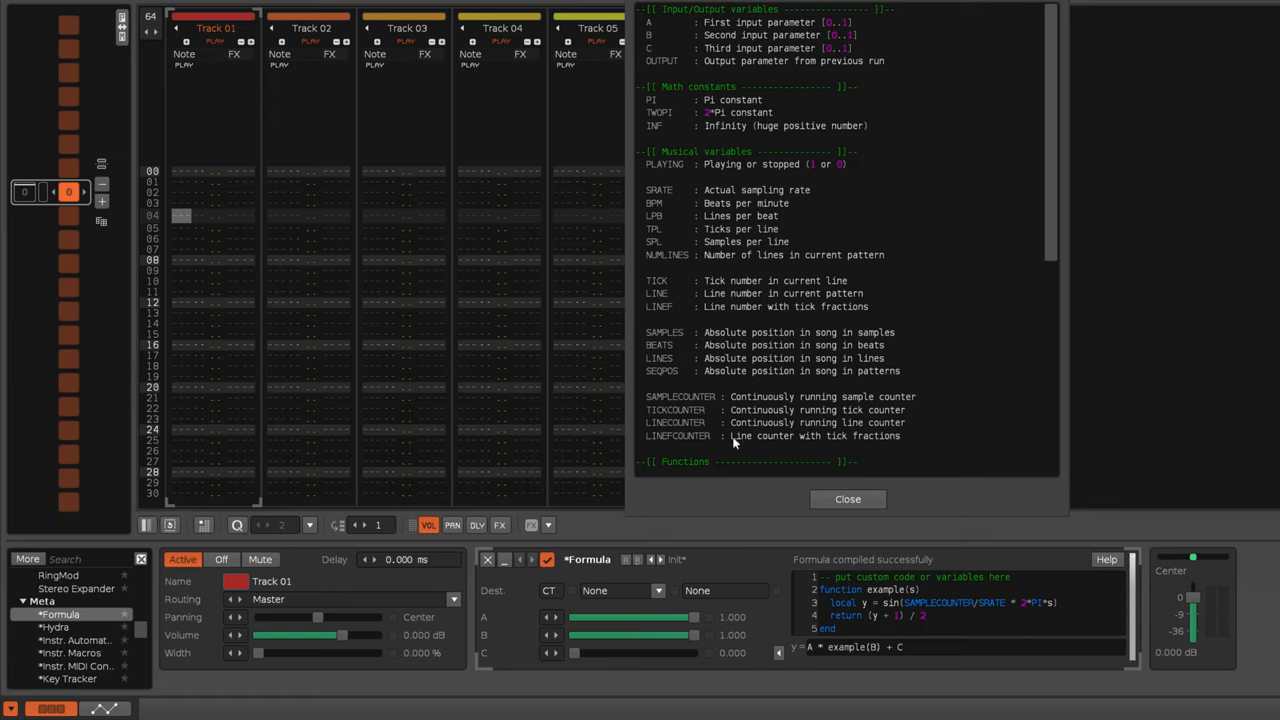
mouse_move(804, 452)
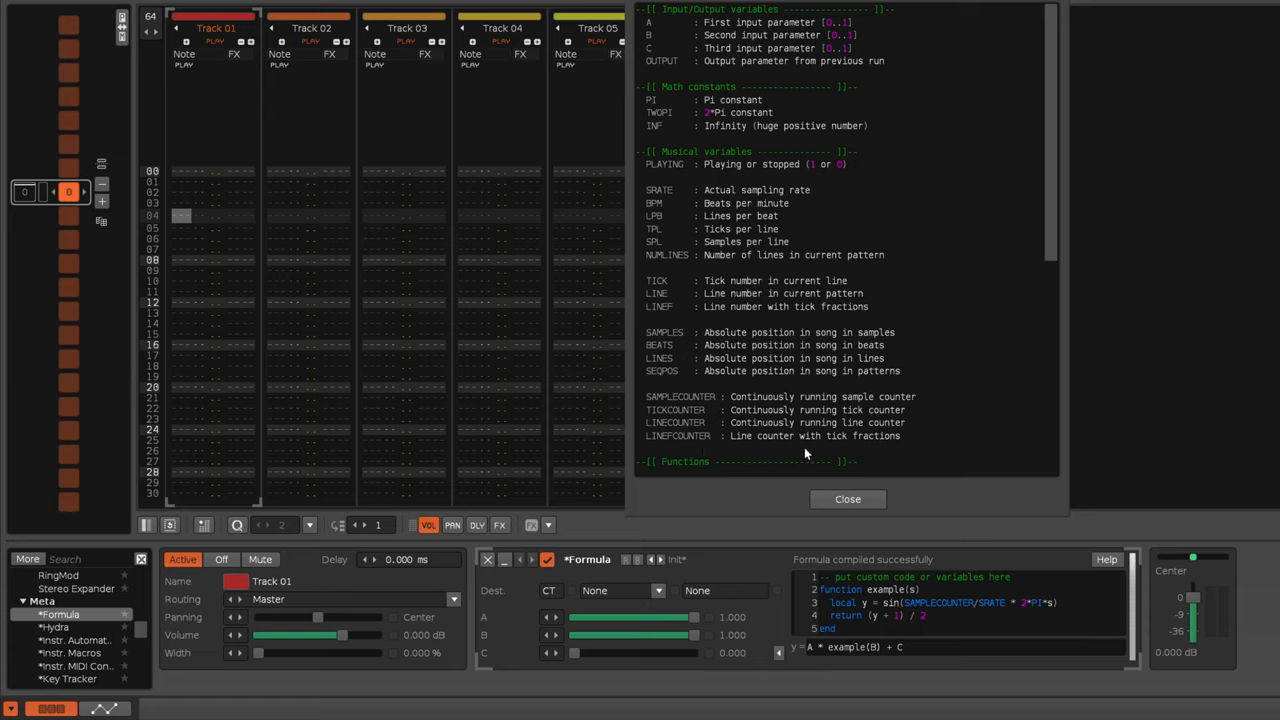
mouse_move(848, 452)
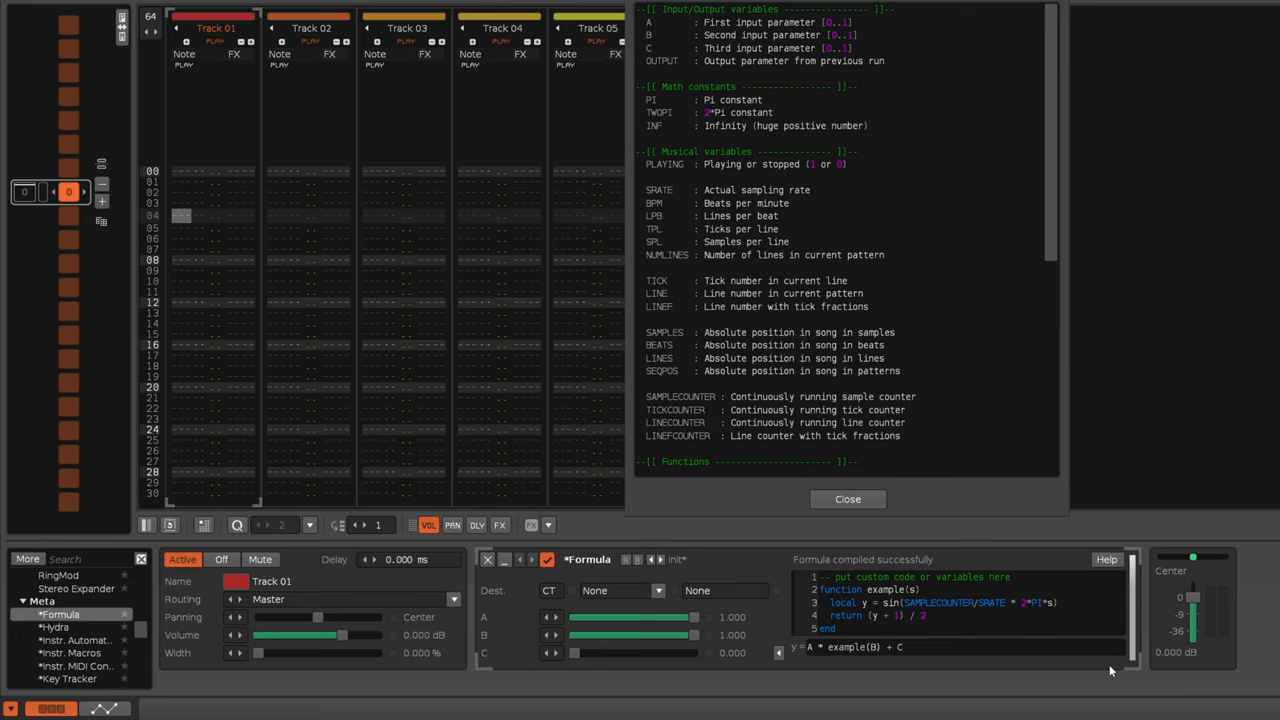
click(848, 500)
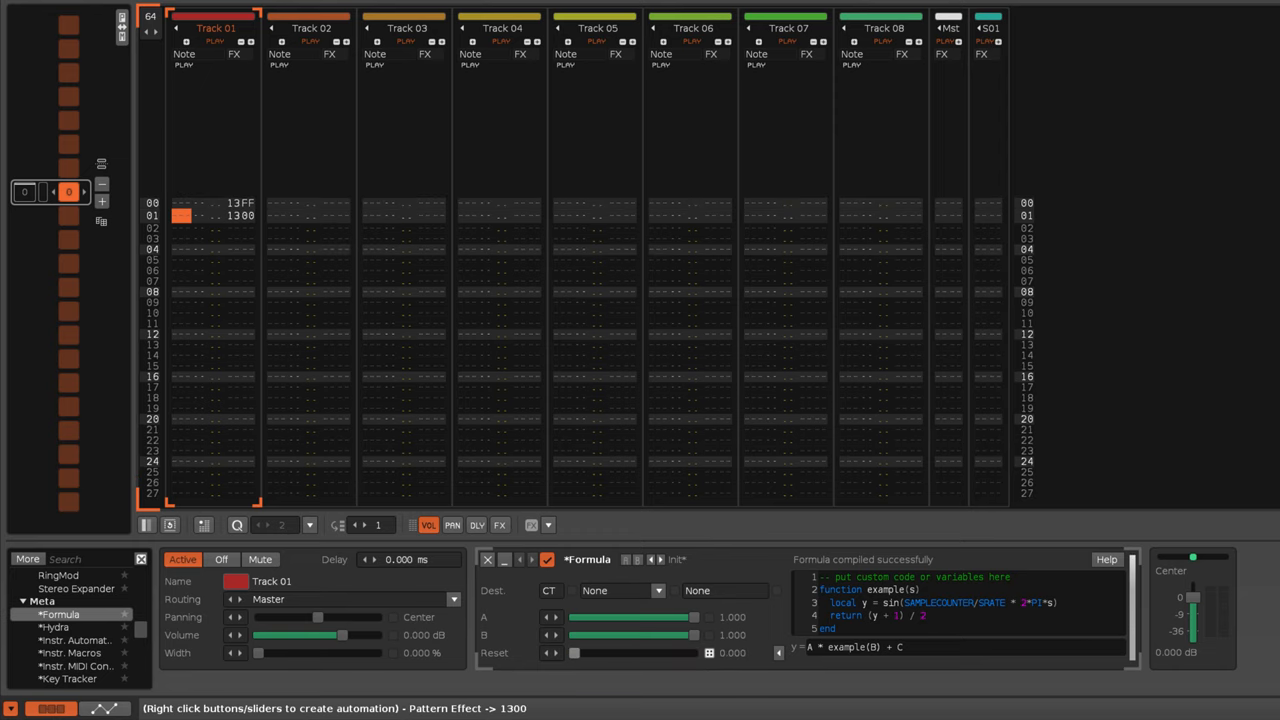
- Show the Renoise YouTube channel page and scroll its tutorial video rows
drag(572, 652, 592, 652)
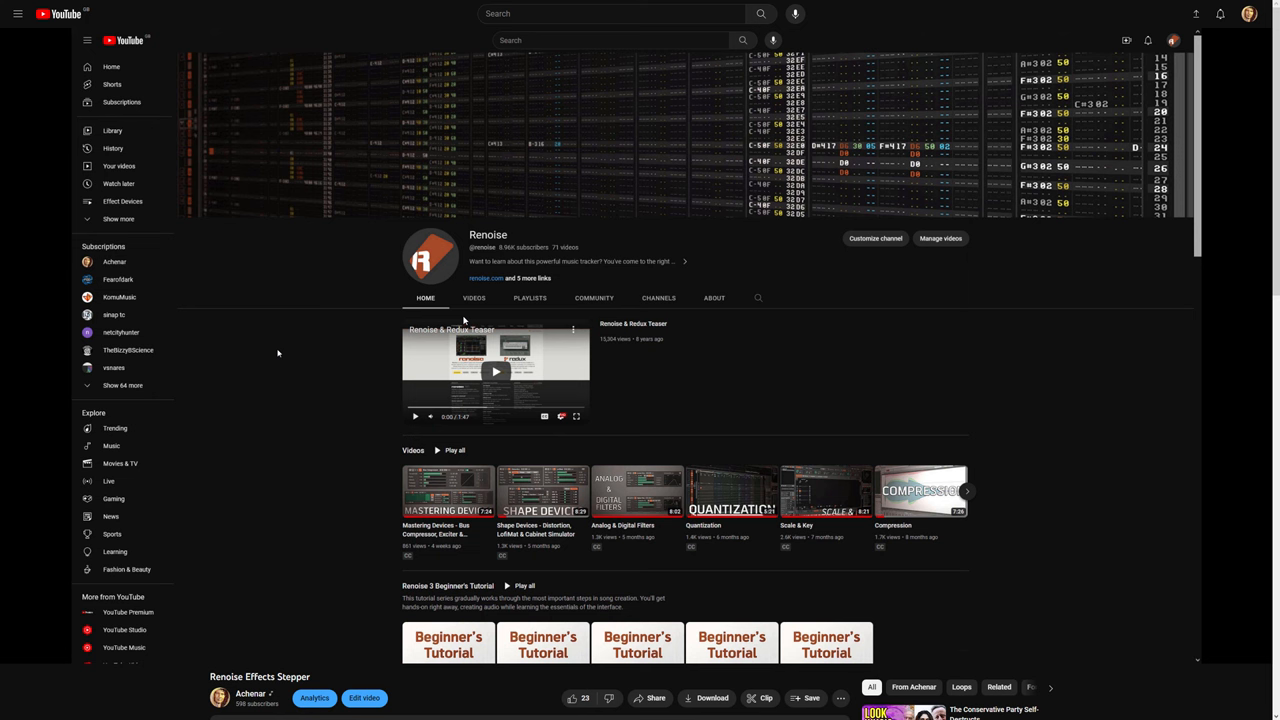
scroll(down, 3)
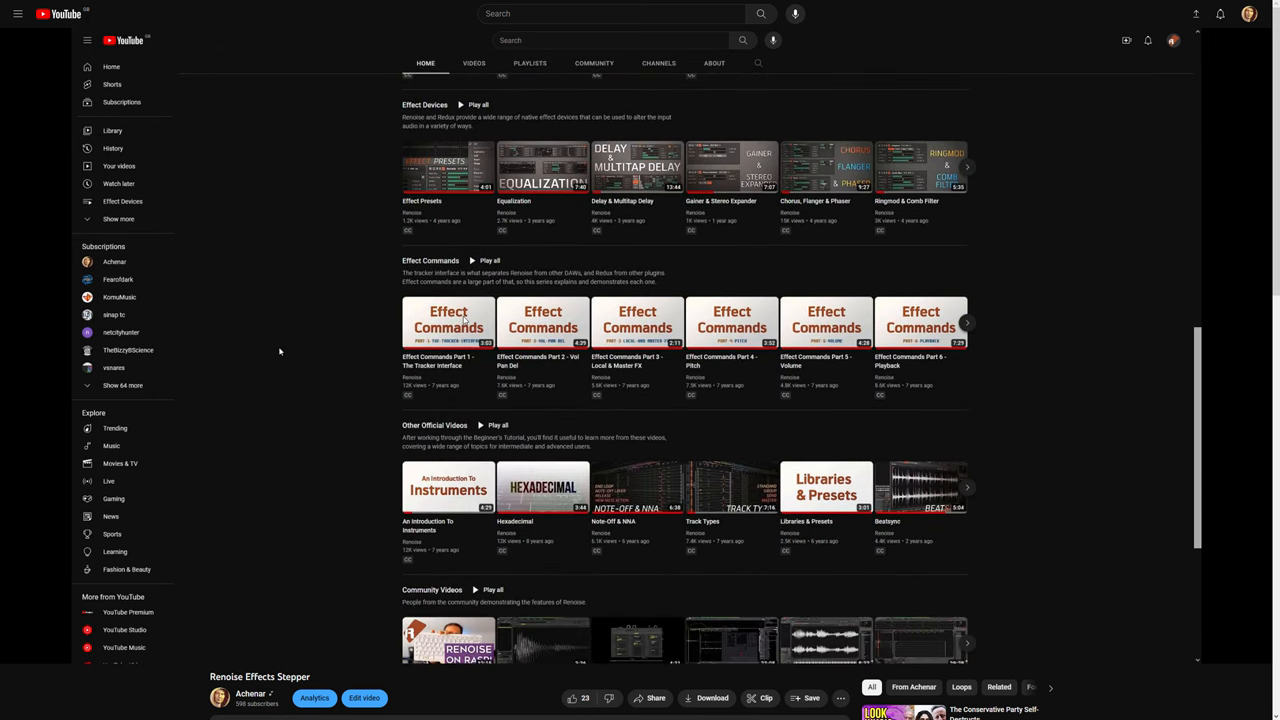